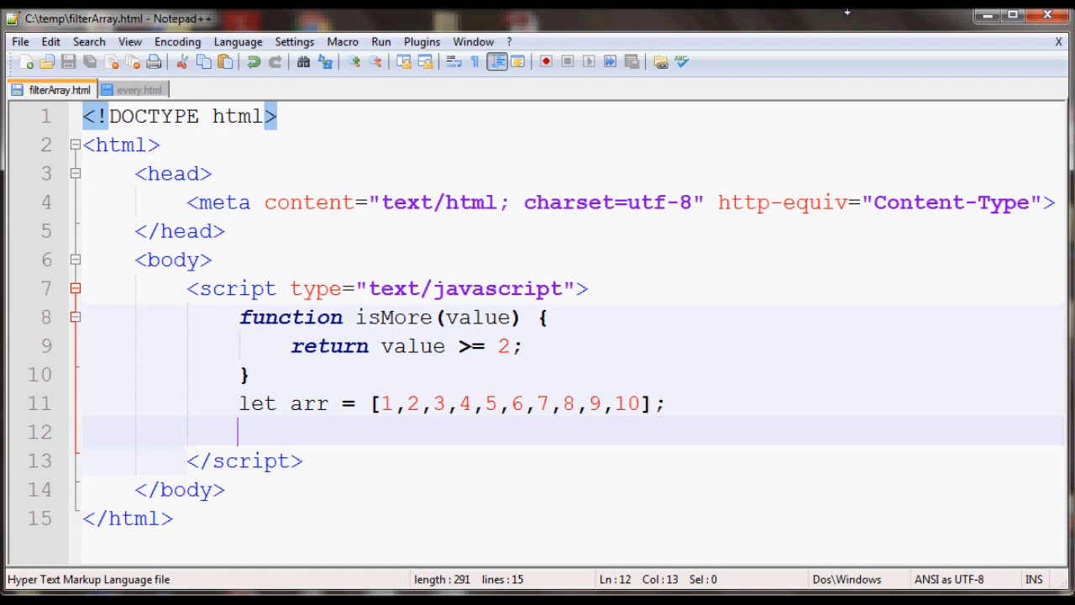
# Write let result = arr.filter(isMore); so the array is filtered through isMore
pyautogui.write('let')
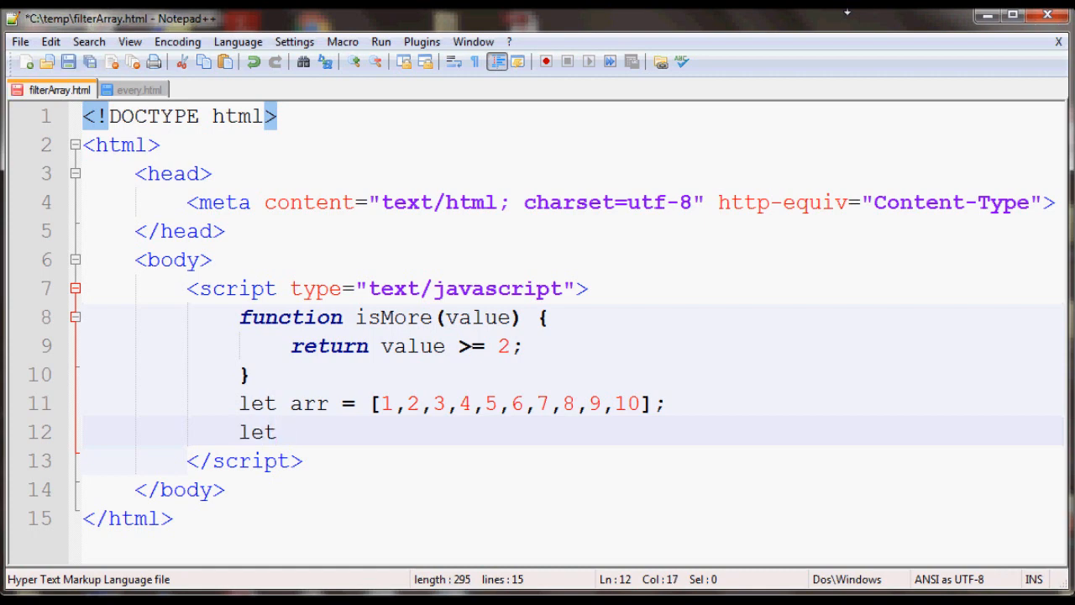
pyautogui.write('result = arr')
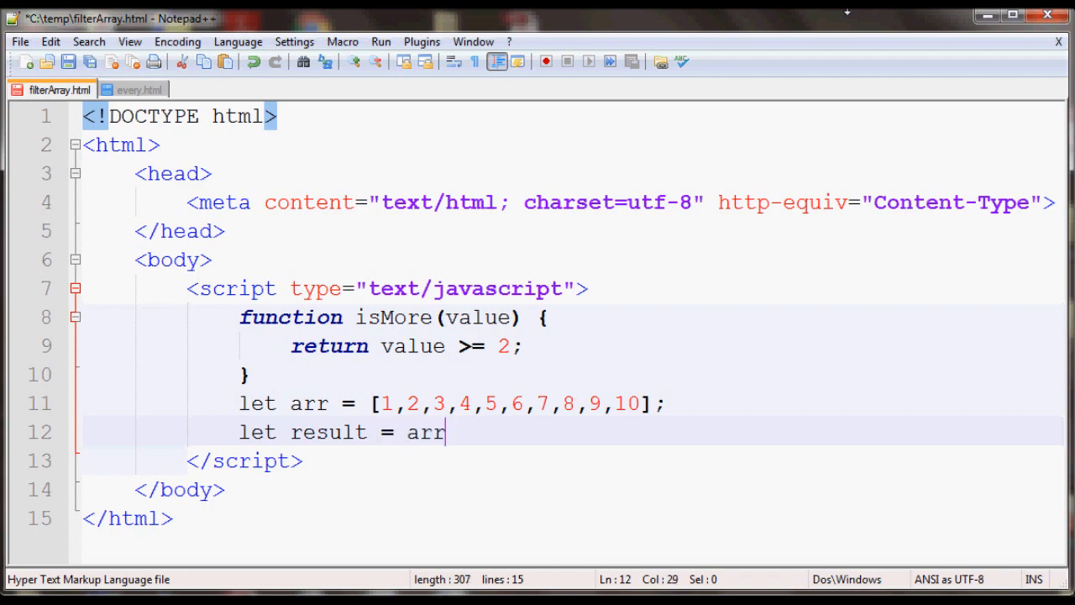
pyautogui.write('.filter')
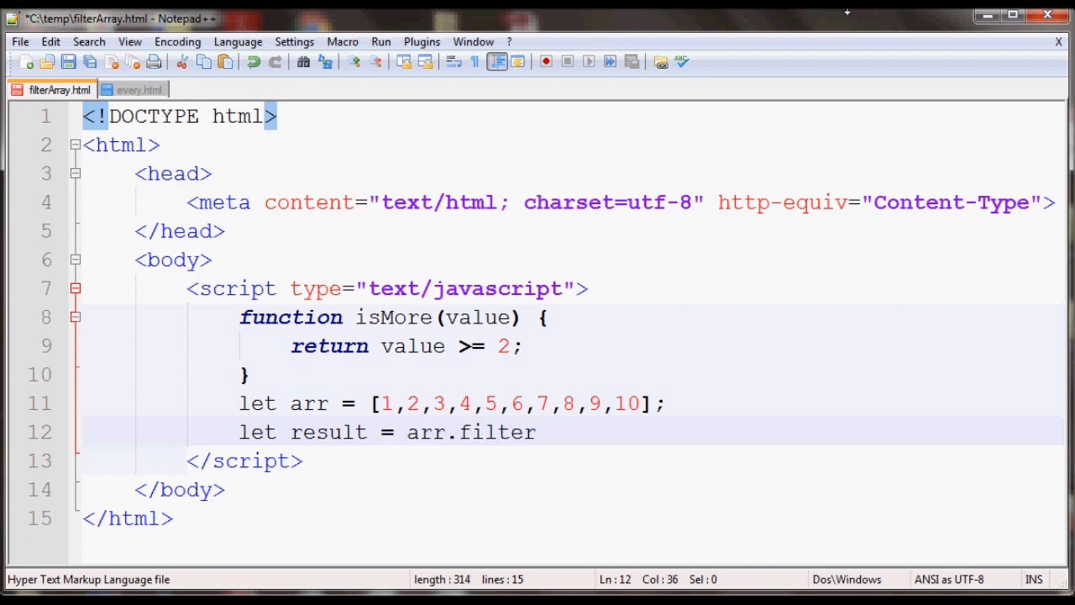
pyautogui.write('();')
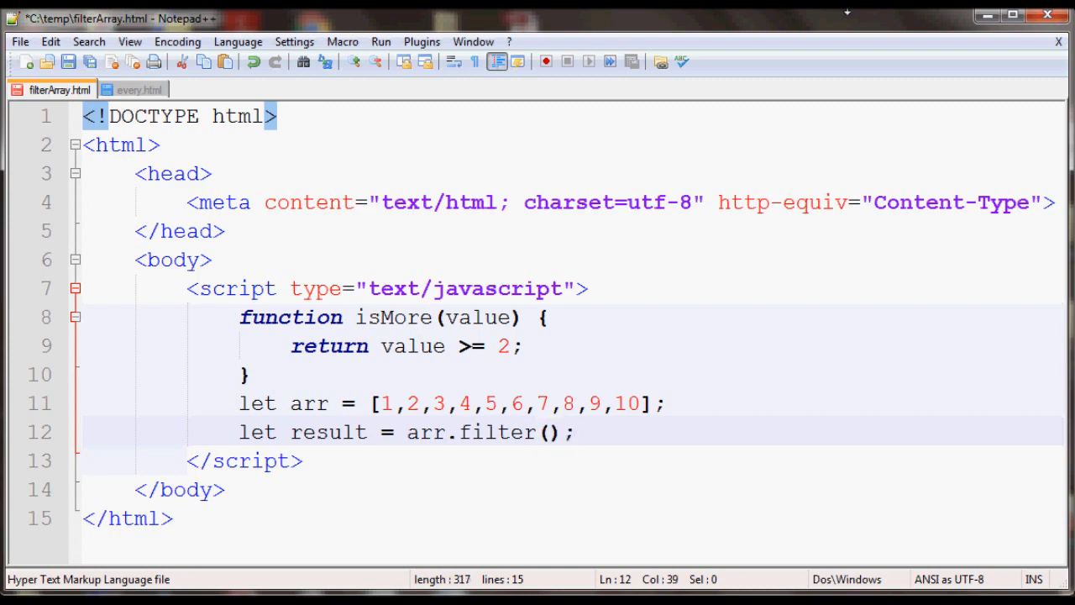
pyautogui.moveTo(379, 396)
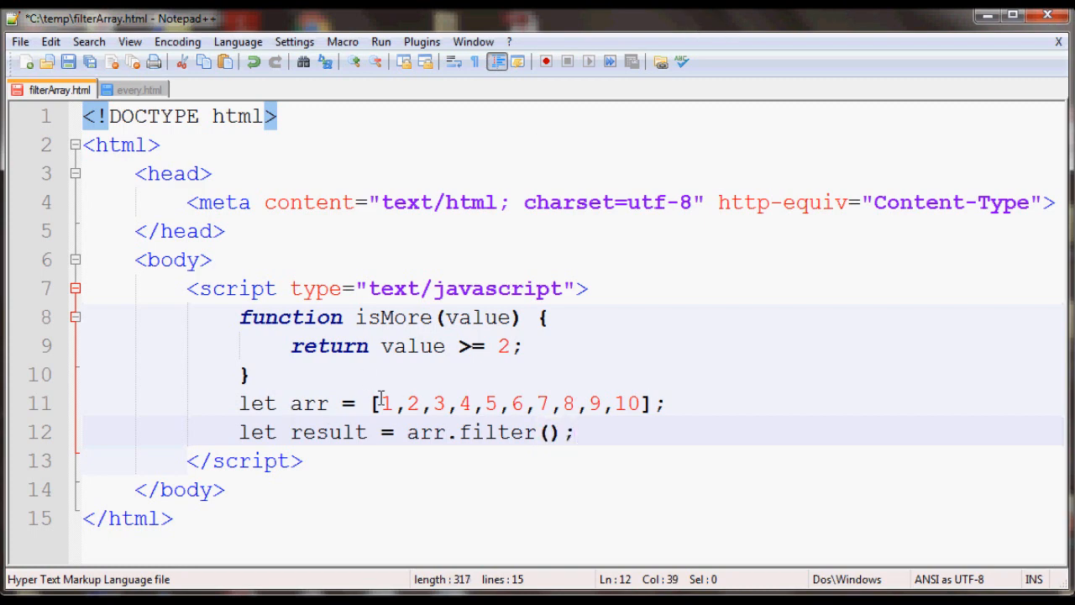
pyautogui.moveTo(372, 403); pyautogui.dragTo(664, 404)
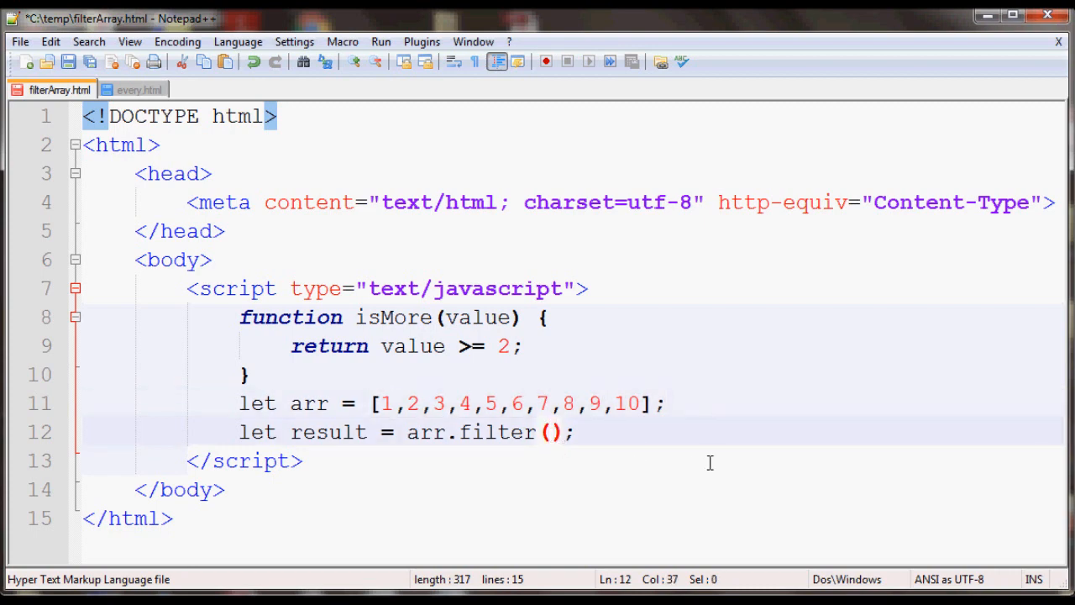
pyautogui.write('isMore')
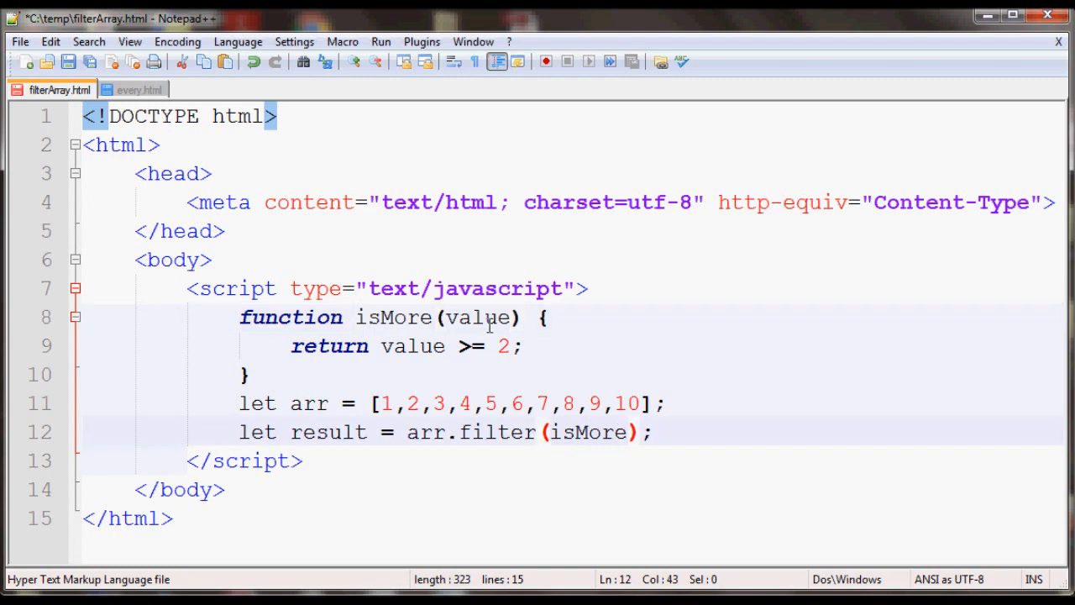
pyautogui.moveTo(529, 336)
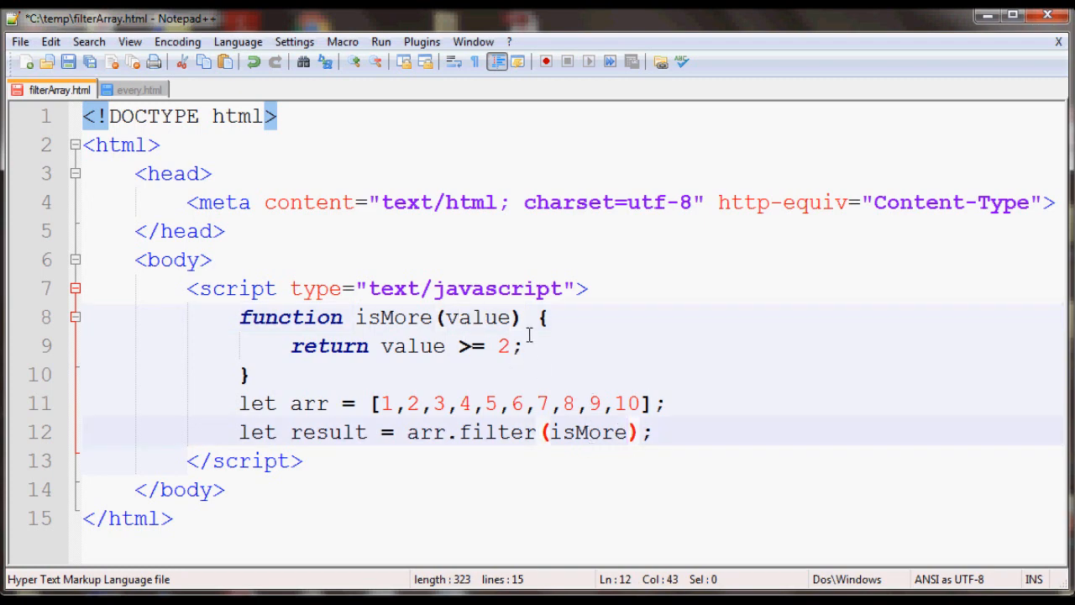
pyautogui.doubleClick(477, 316)
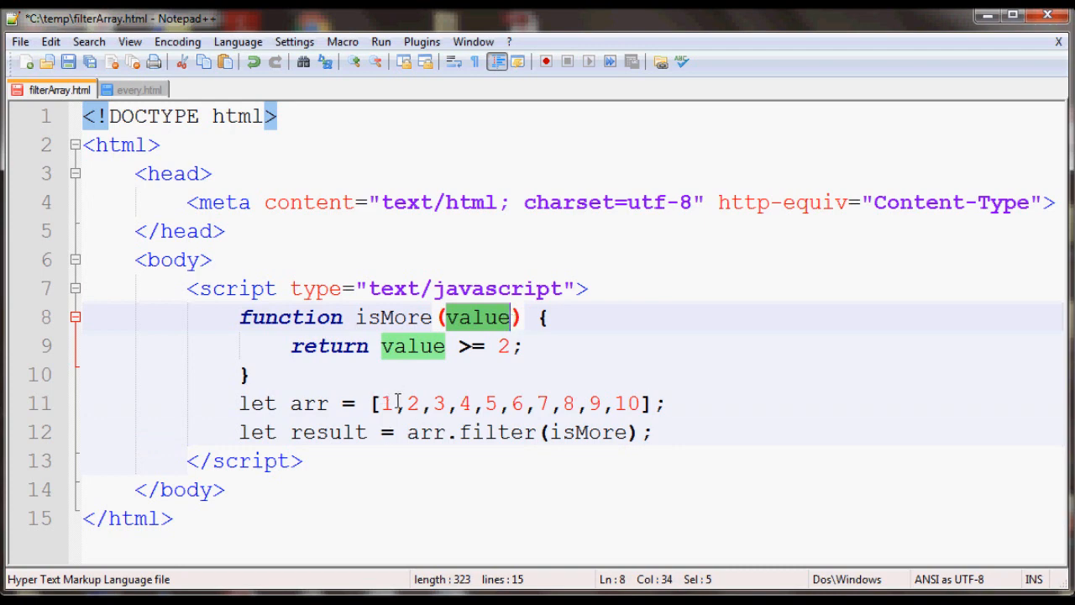
pyautogui.click(386, 403)
pyautogui.write(',index,')
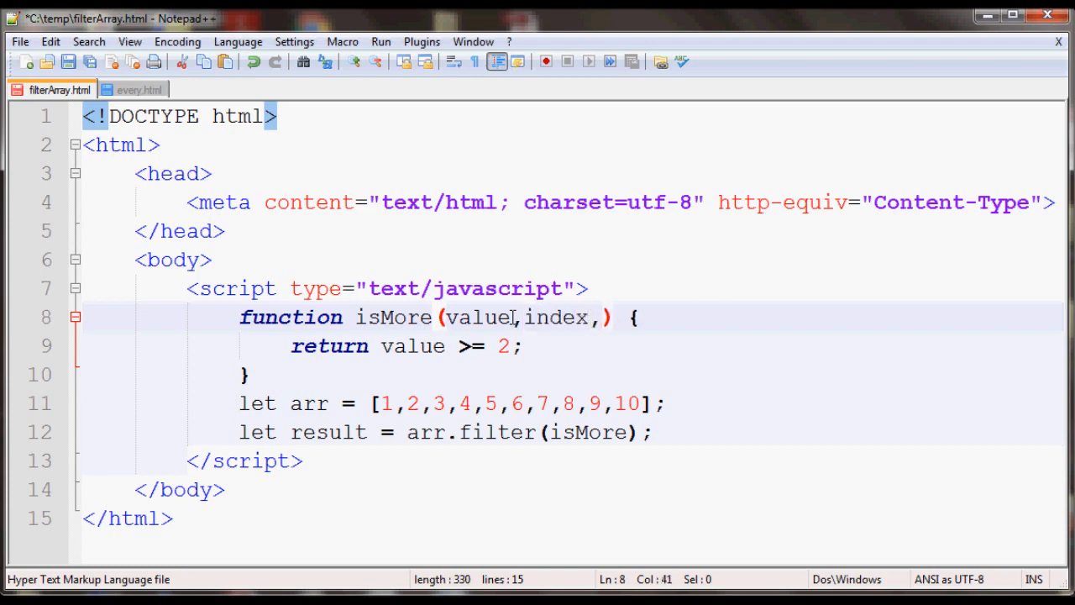
pyautogui.write('array')
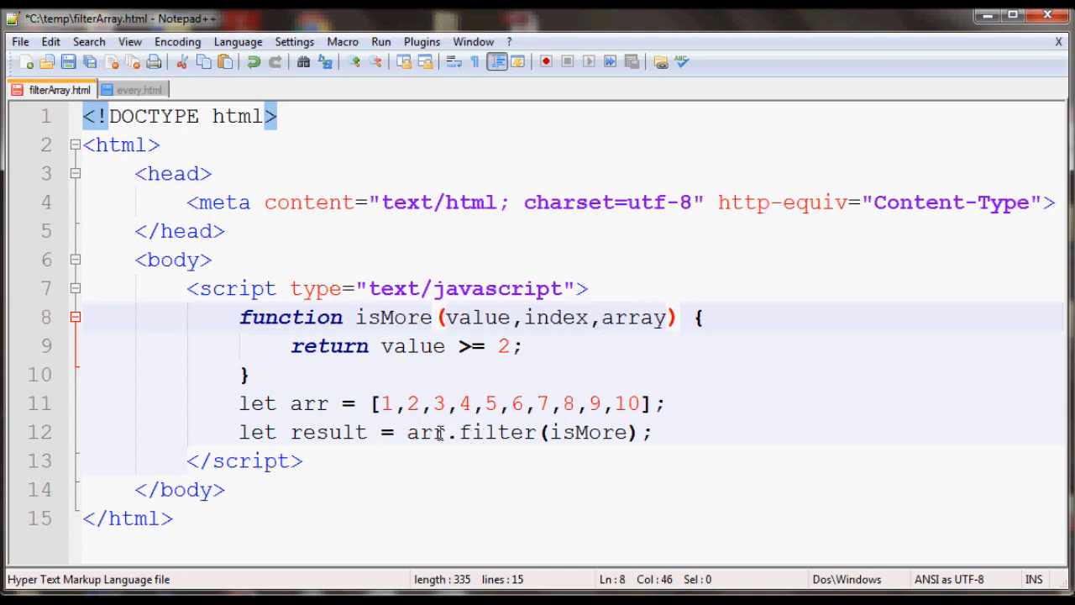
pyautogui.doubleClick(426, 431)
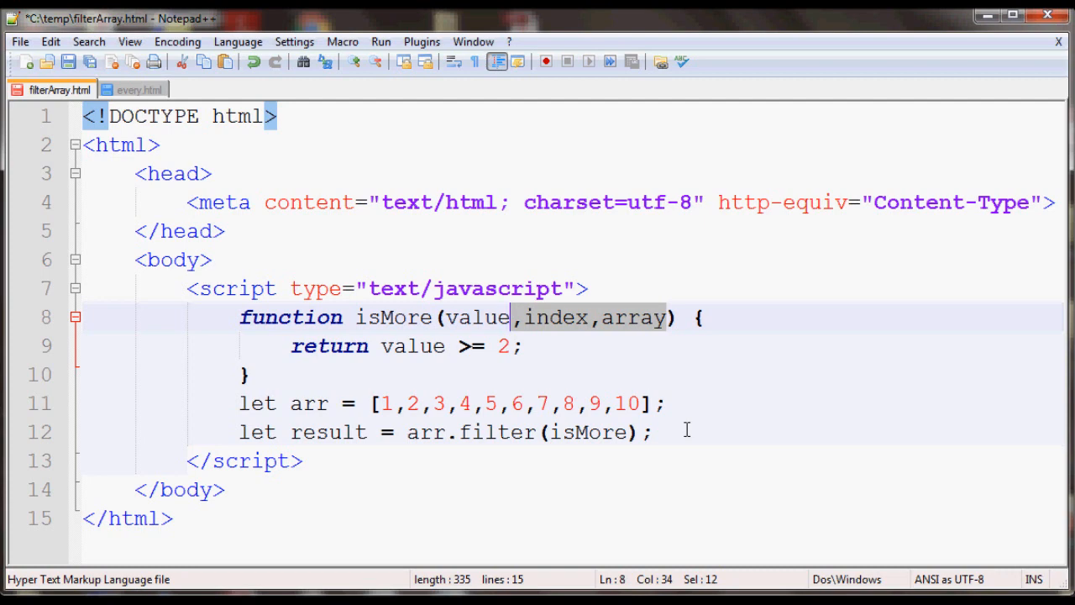
pyautogui.press('Delete')
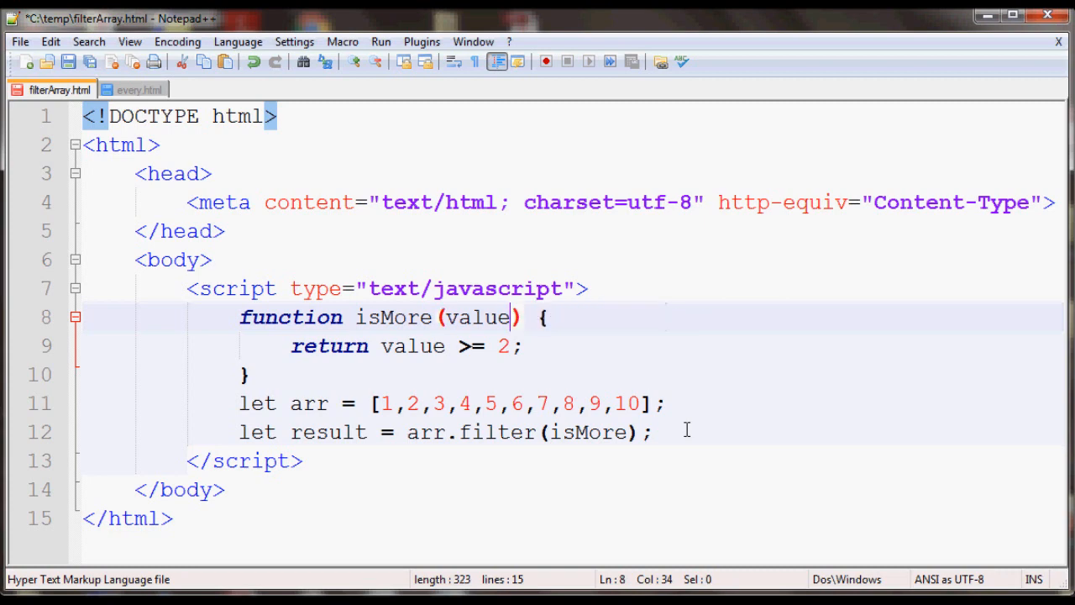
pyautogui.moveTo(487, 384)
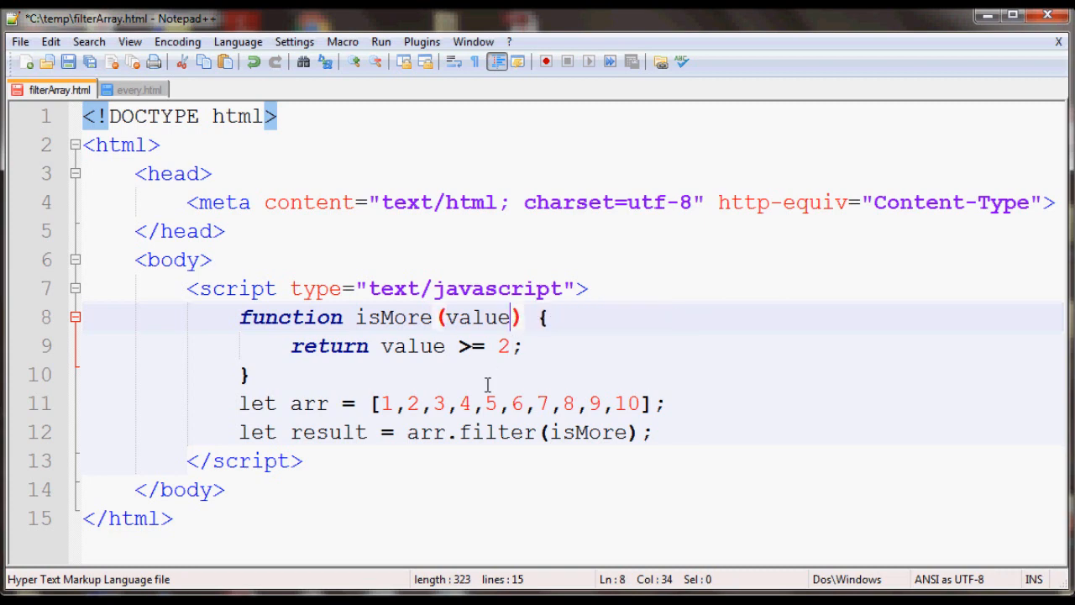
pyautogui.moveTo(385, 319)
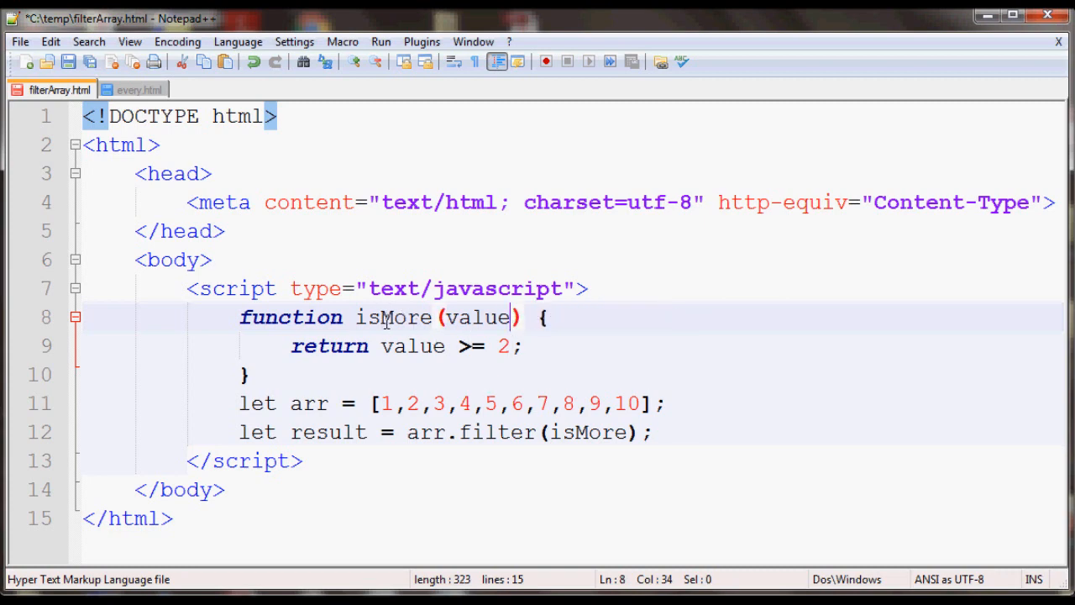
pyautogui.moveTo(420, 356)
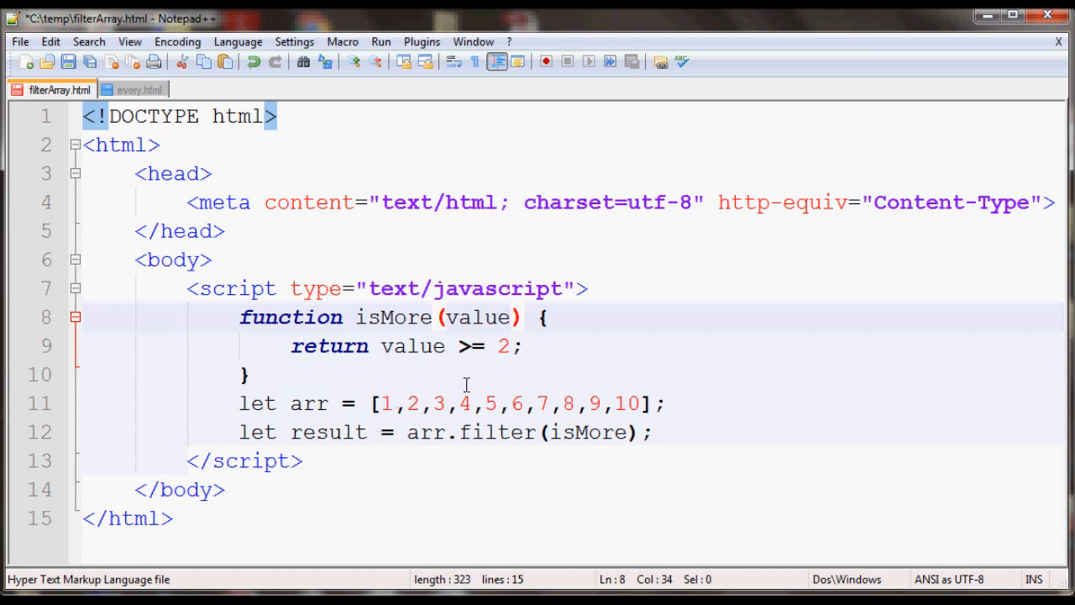
pyautogui.moveTo(520, 412)
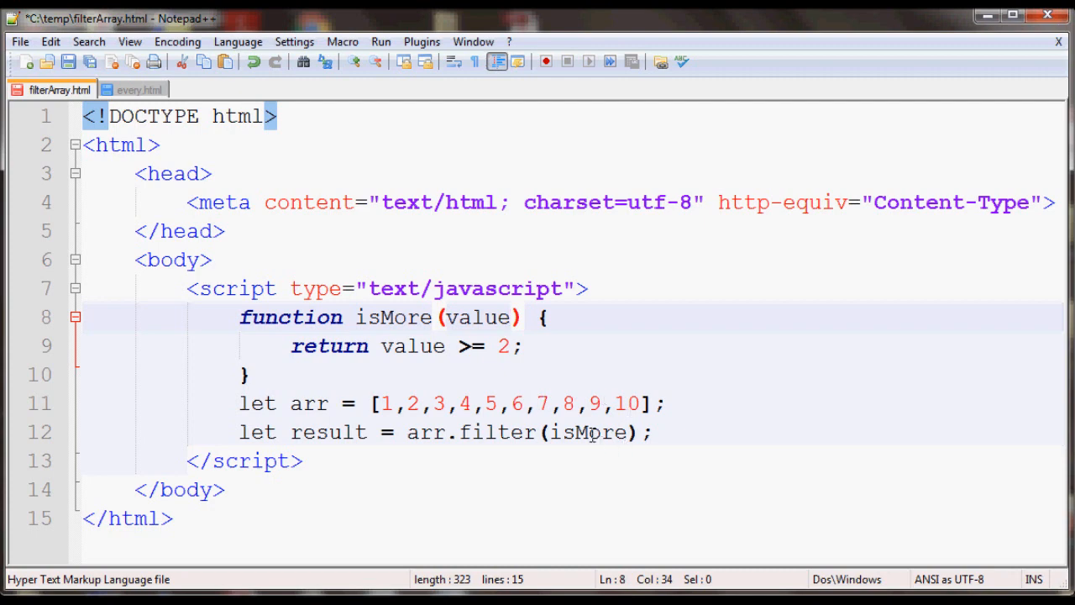
pyautogui.moveTo(345, 431)
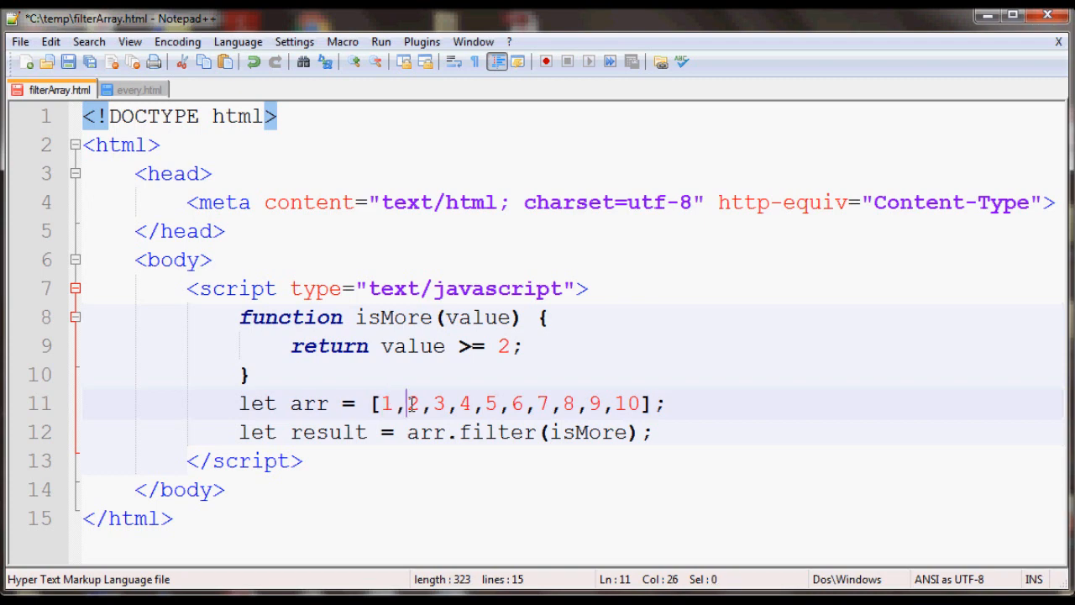
# Highlight the array values 2 through 10 and move to the end of the filter line
pyautogui.moveTo(407, 403); pyautogui.dragTo(642, 404)
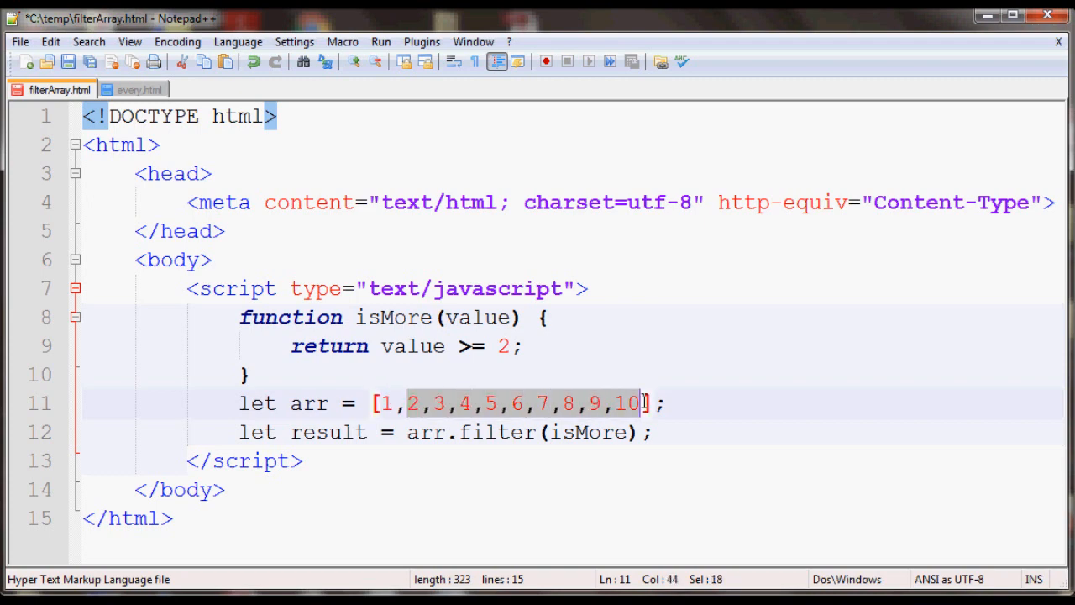
pyautogui.click(664, 432)
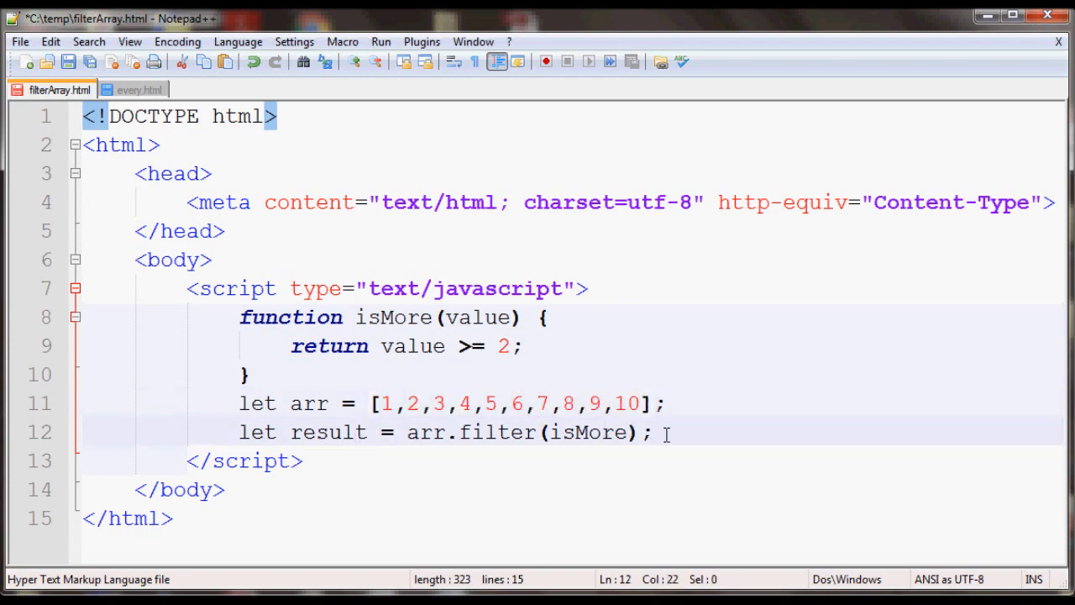
# Add document.write(result); after the filter line and save filterArray.html
pyautogui.write('docume')
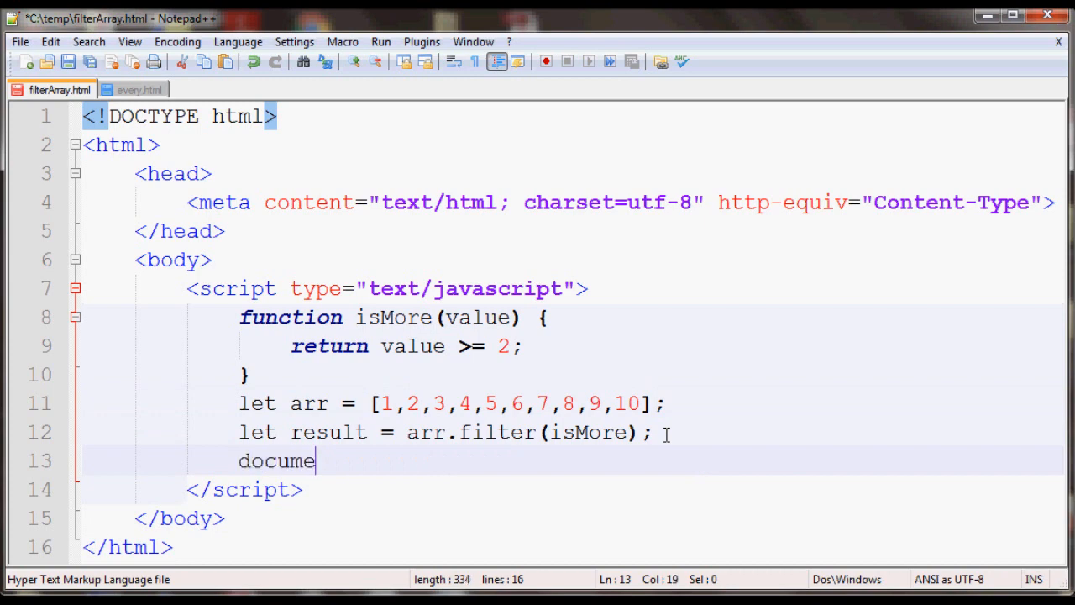
pyautogui.write('nt.wr')
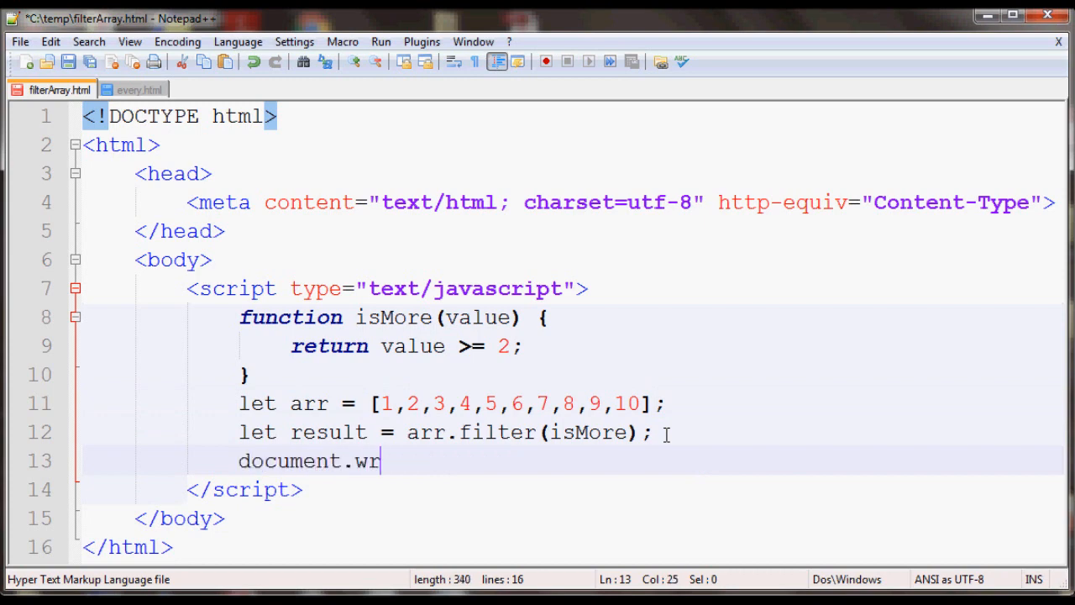
pyautogui.write('ite(result')
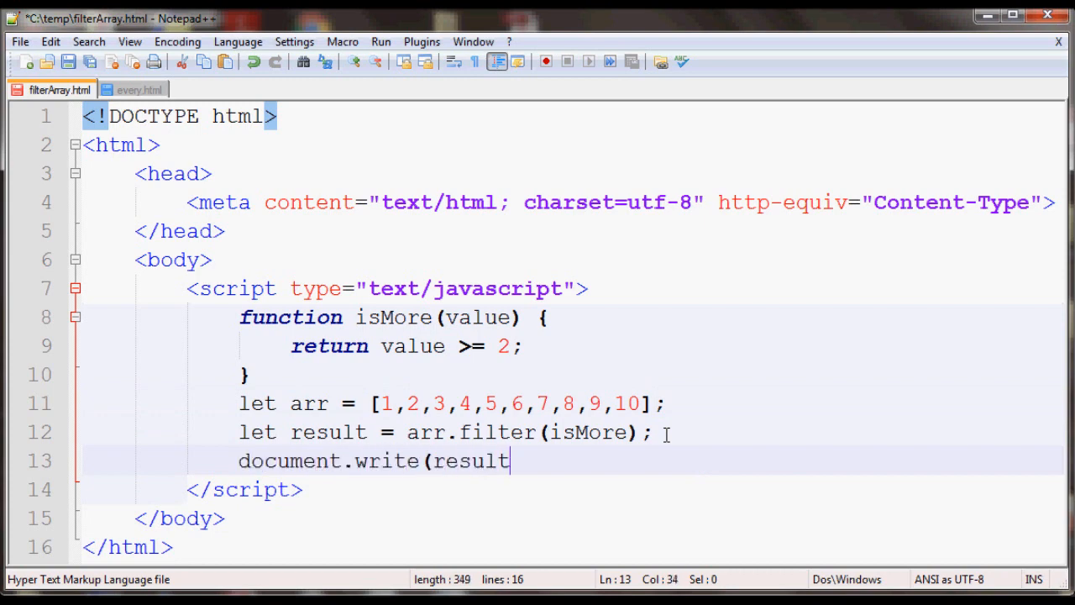
pyautogui.write(');')
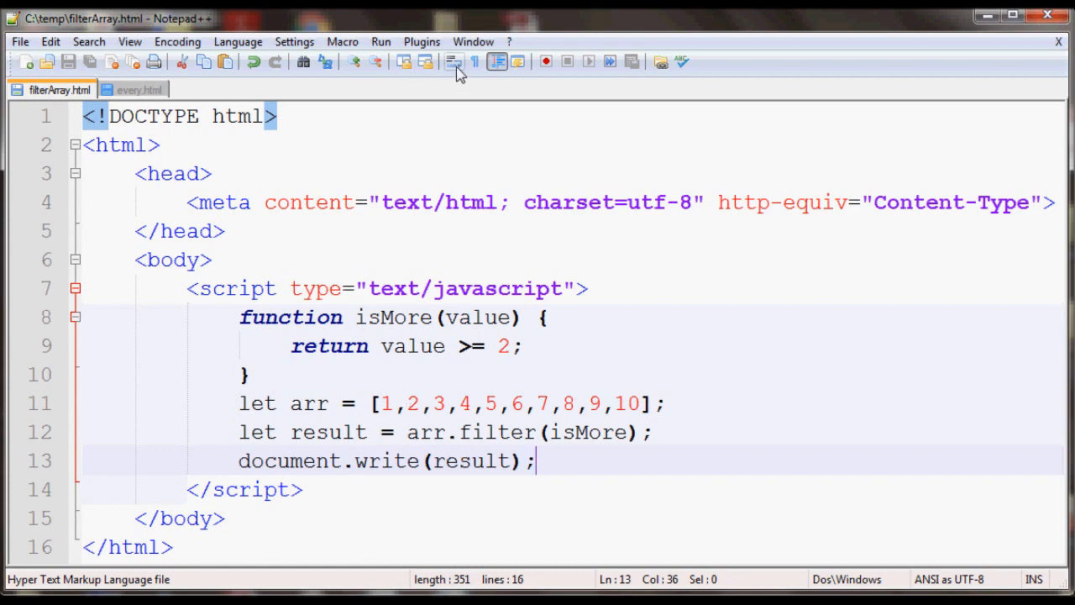
pyautogui.click(380, 40)
pyautogui.write(' && ')
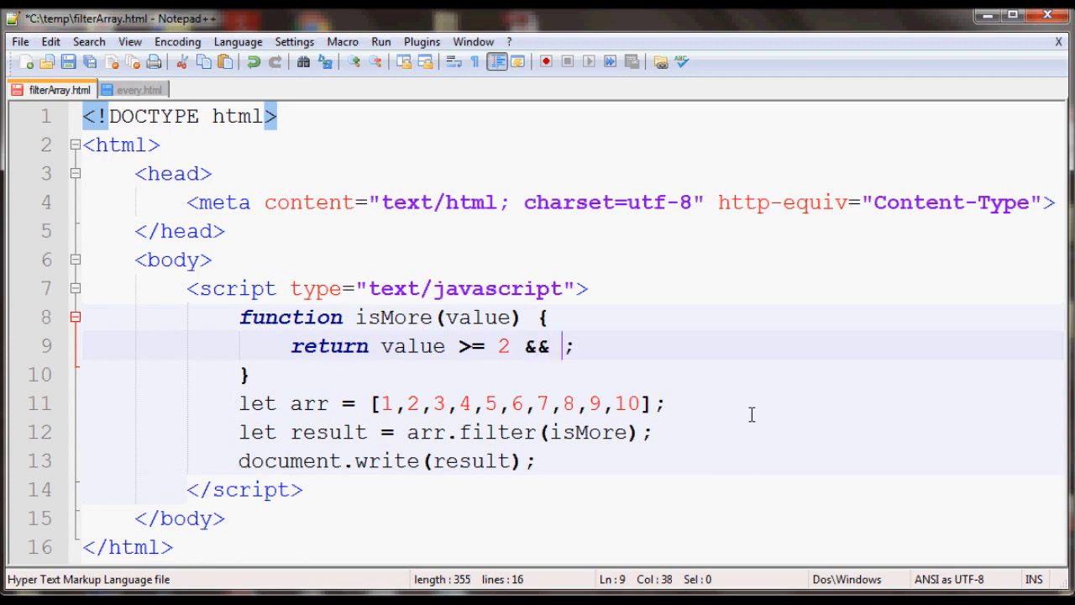
# Extend isMore's condition to value >= 2 && value < 5, then point out isMore and result
pyautogui.write('value')
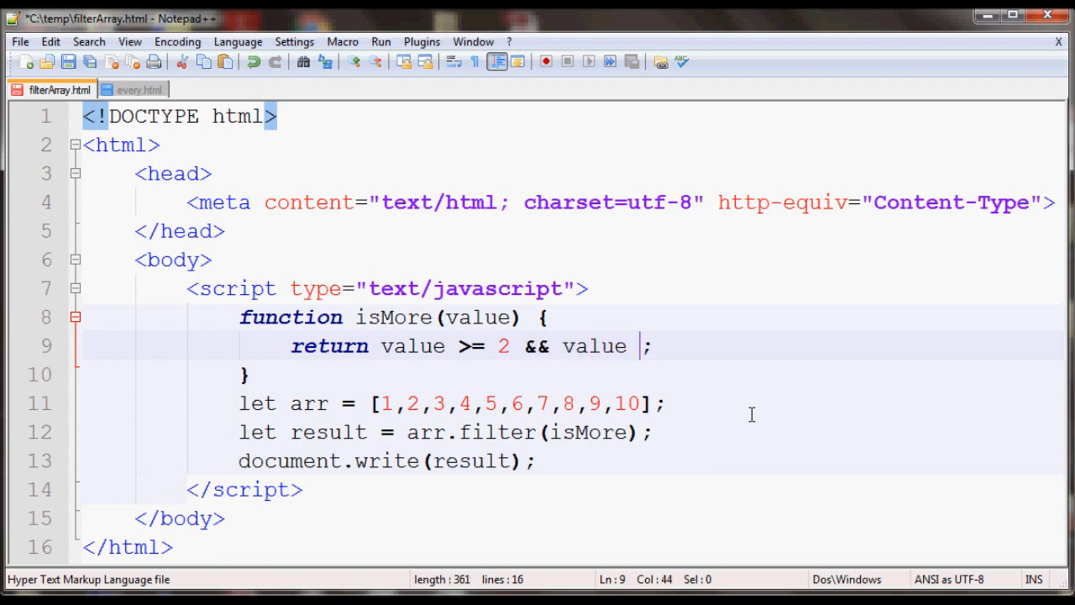
pyautogui.write('< 5')
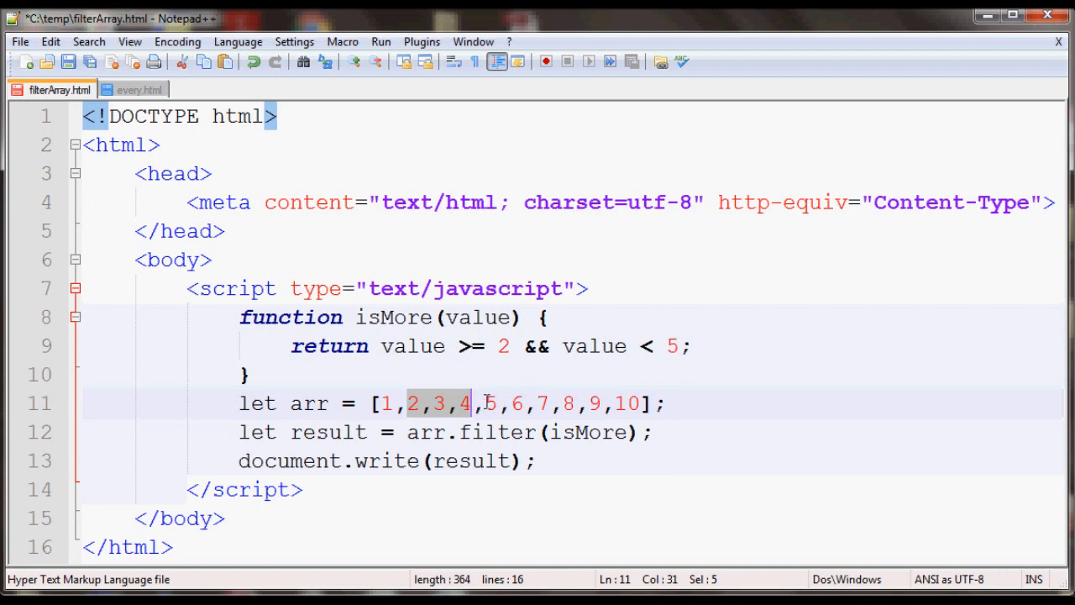
pyautogui.doubleClick(393, 315)
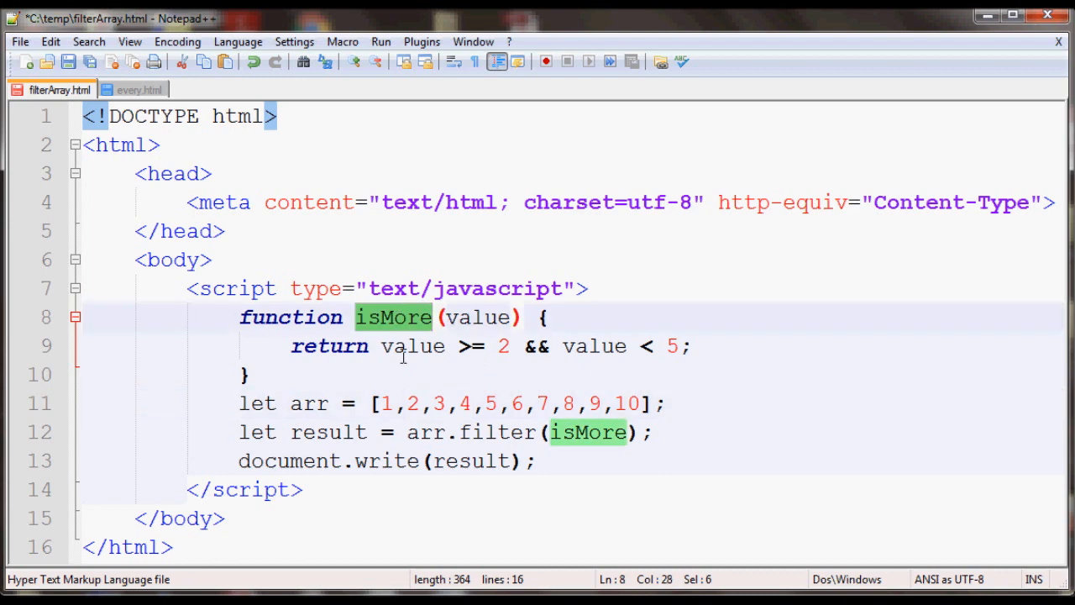
pyautogui.doubleClick(328, 432)
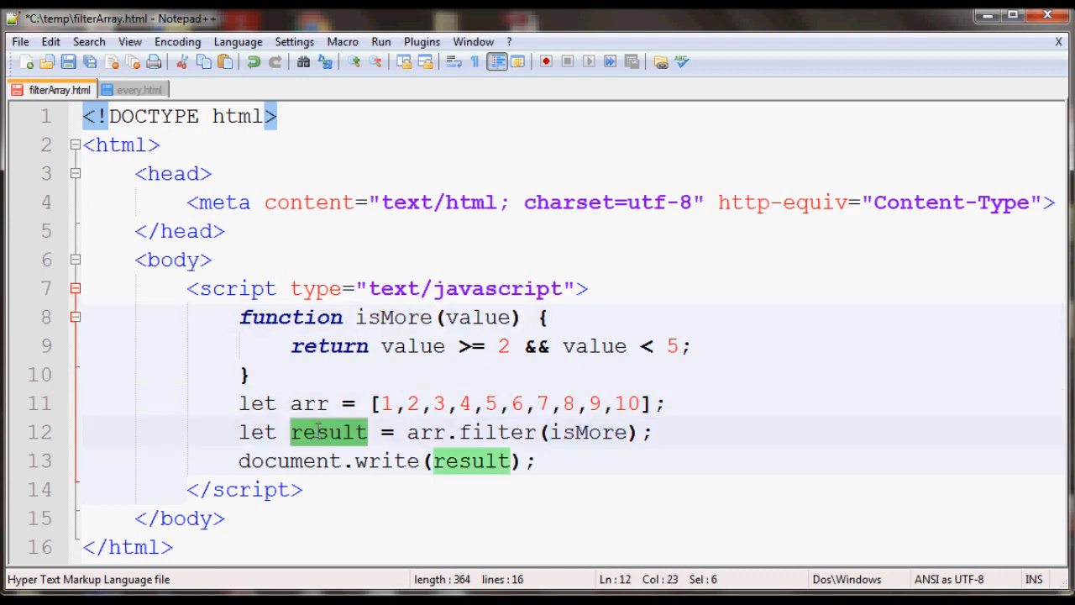
pyautogui.click(417, 403)
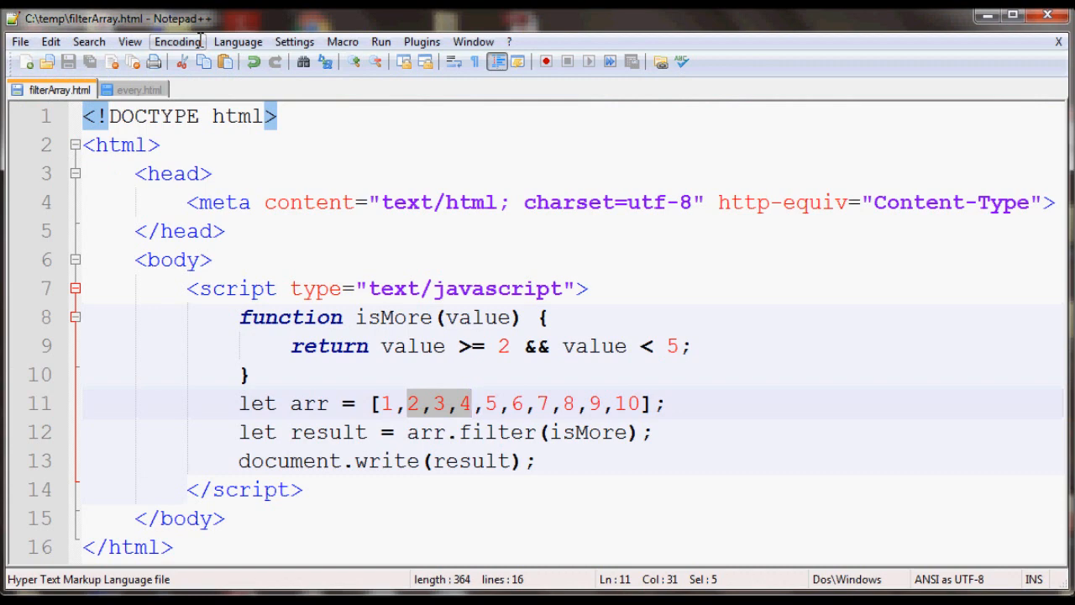
pyautogui.moveTo(578, 433)
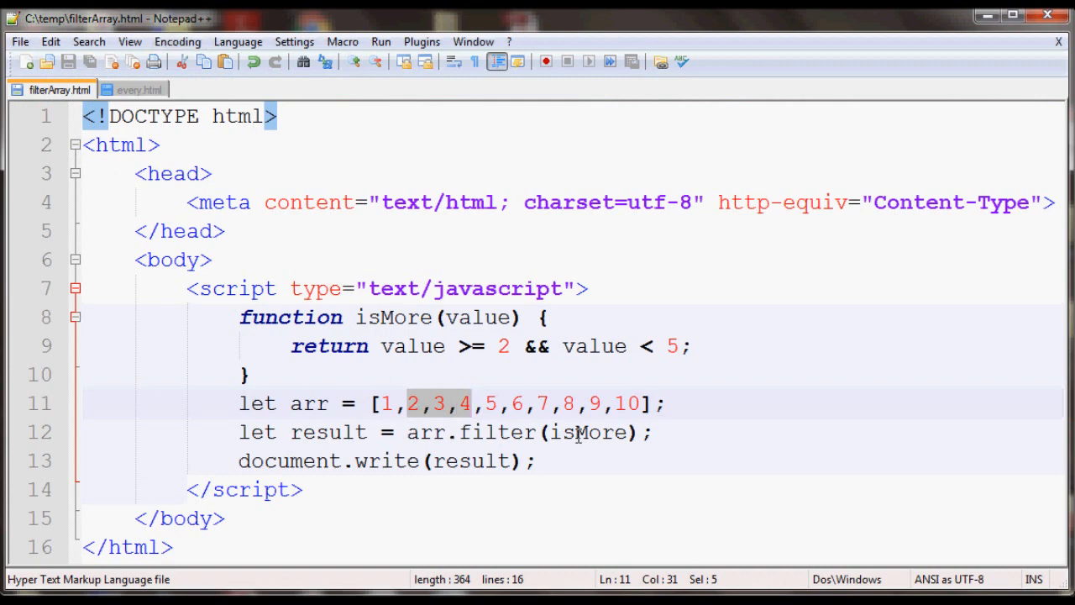
pyautogui.doubleClick(586, 432)
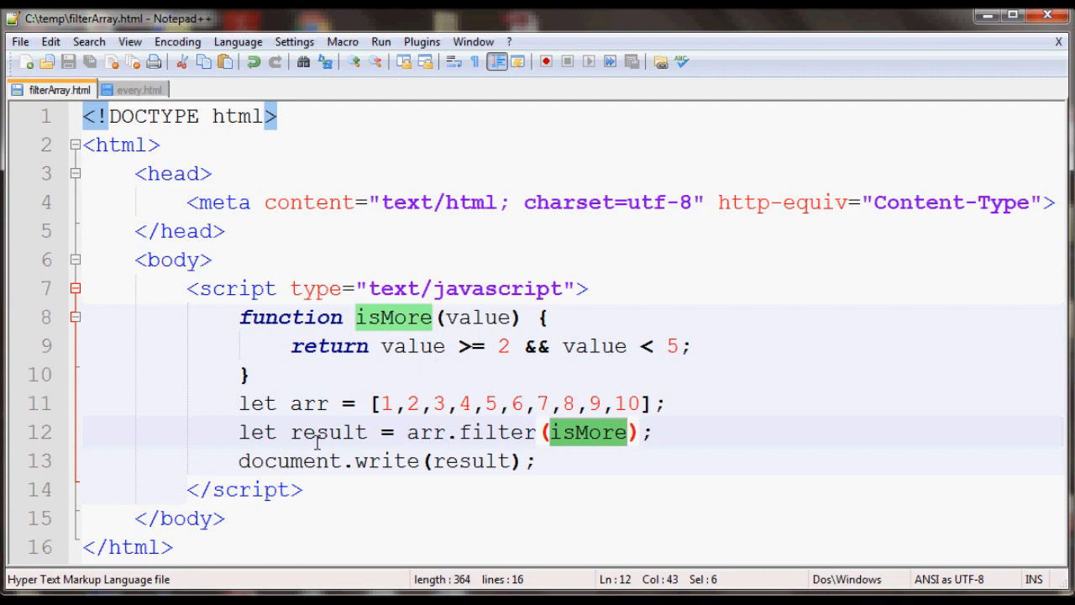
pyautogui.moveTo(381, 457)
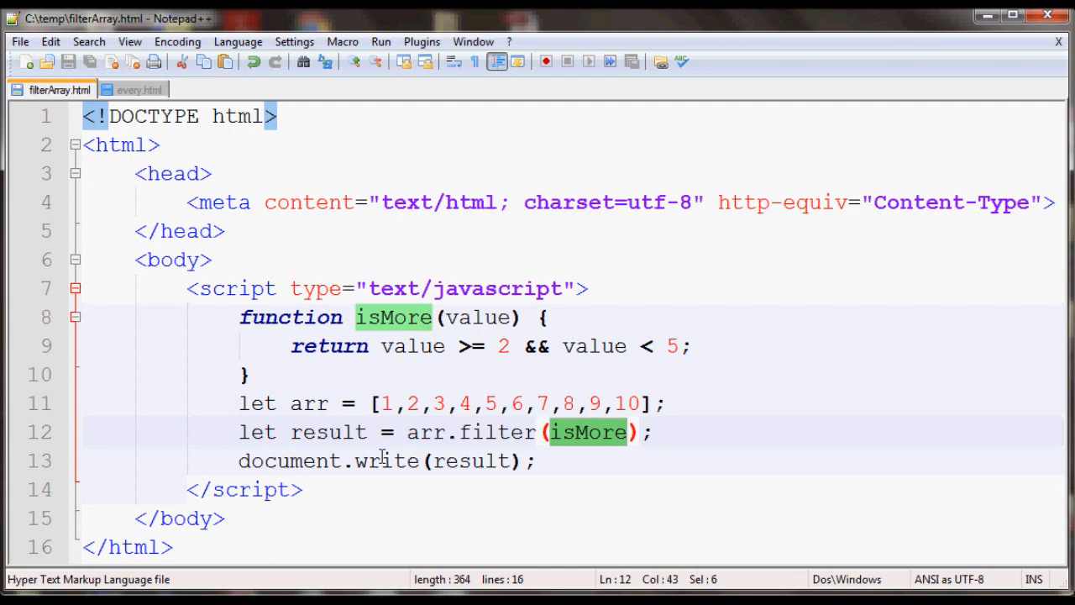
pyautogui.moveTo(447, 437)
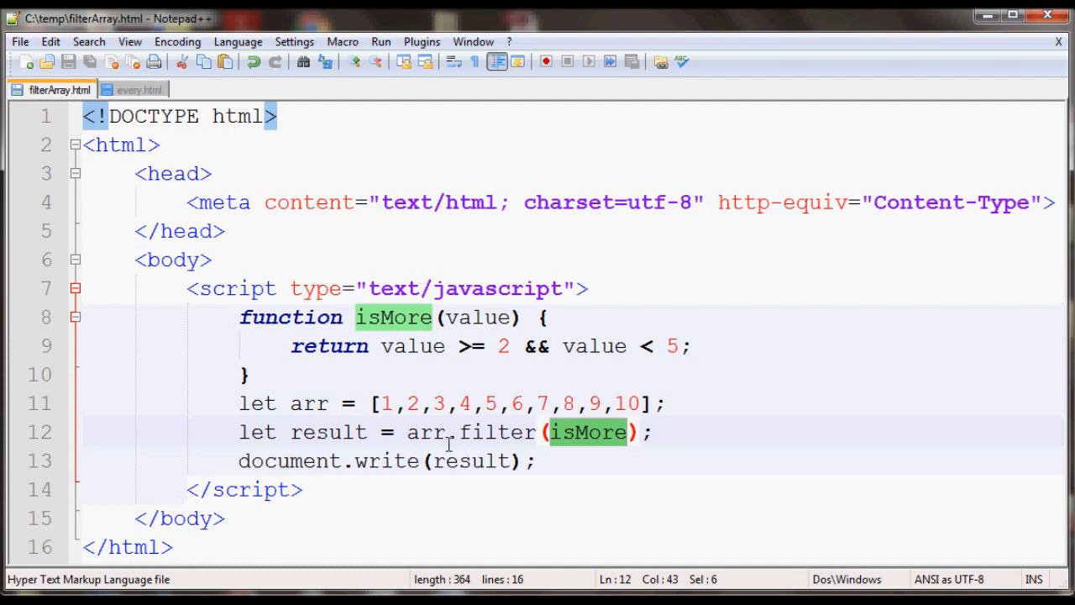